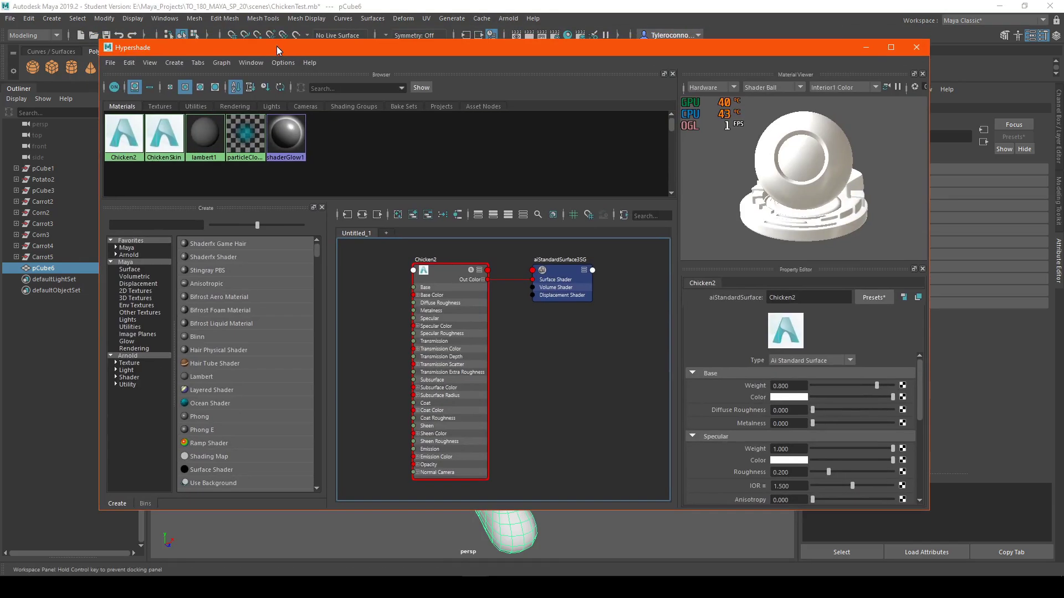
{"action": "mouse_move", "coordinate": [134, 138]}
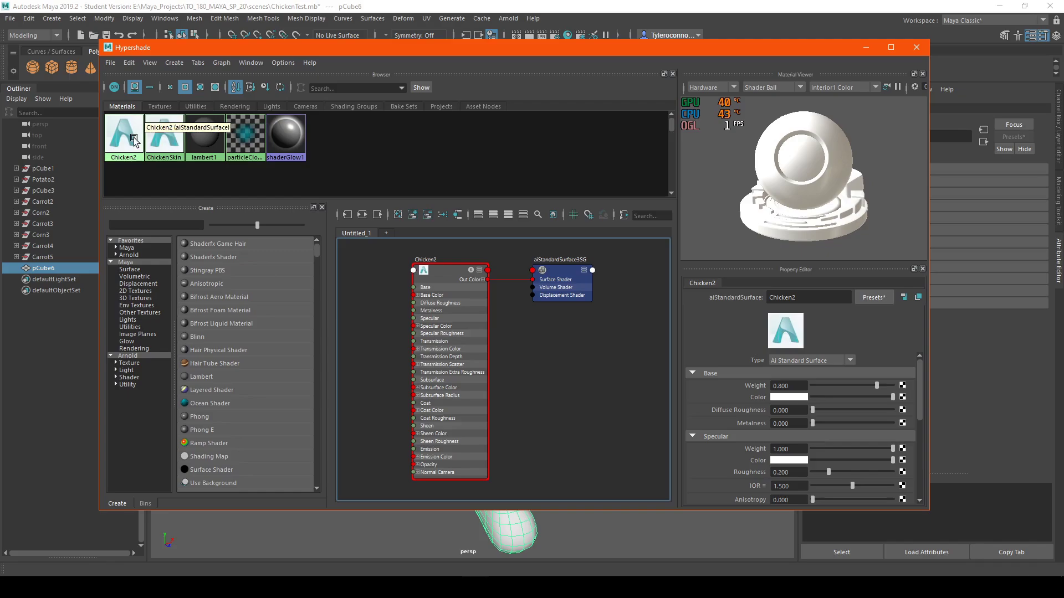
Graph the Chicken2 aiStandardSurface network in Hypershade.
{"action": "left_click", "coordinate": [361, 214]}
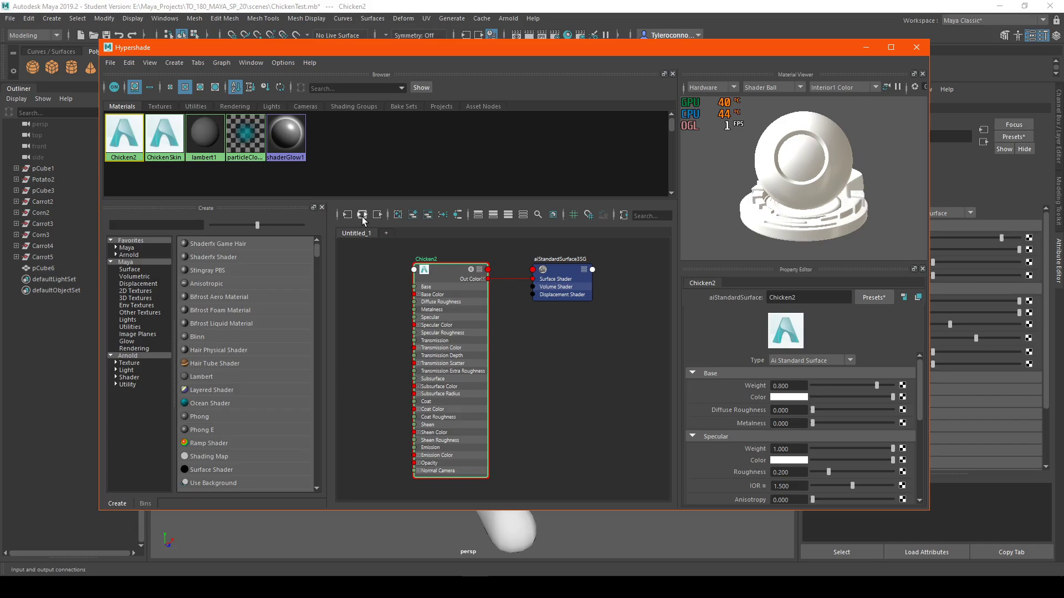
{"action": "mouse_move", "coordinate": [600, 249]}
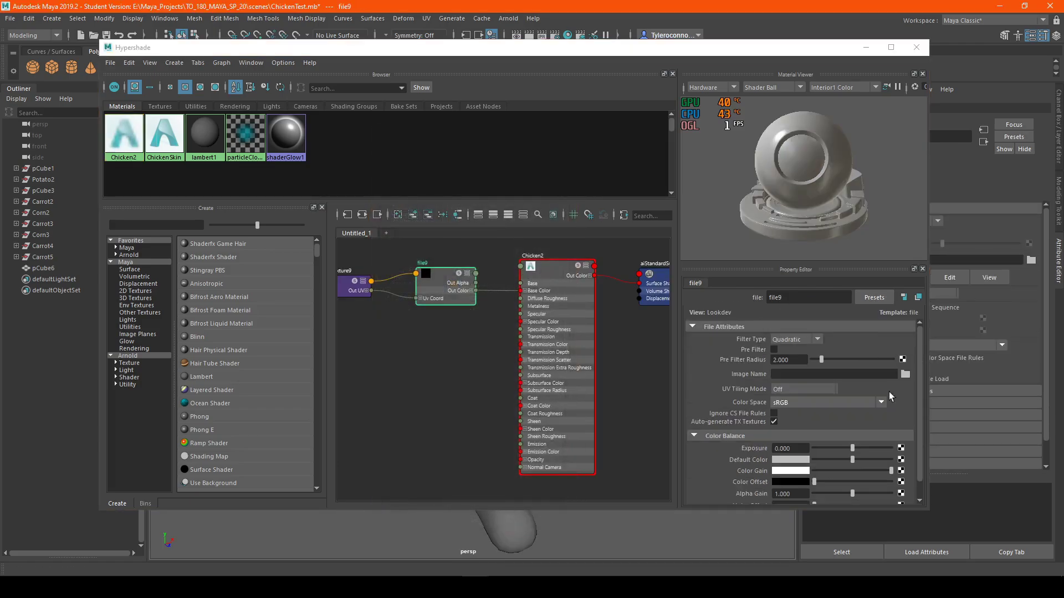
Load Chicken UVNew.jpg from sourceimages into the file9 texture.
{"action": "left_click", "coordinate": [905, 374]}
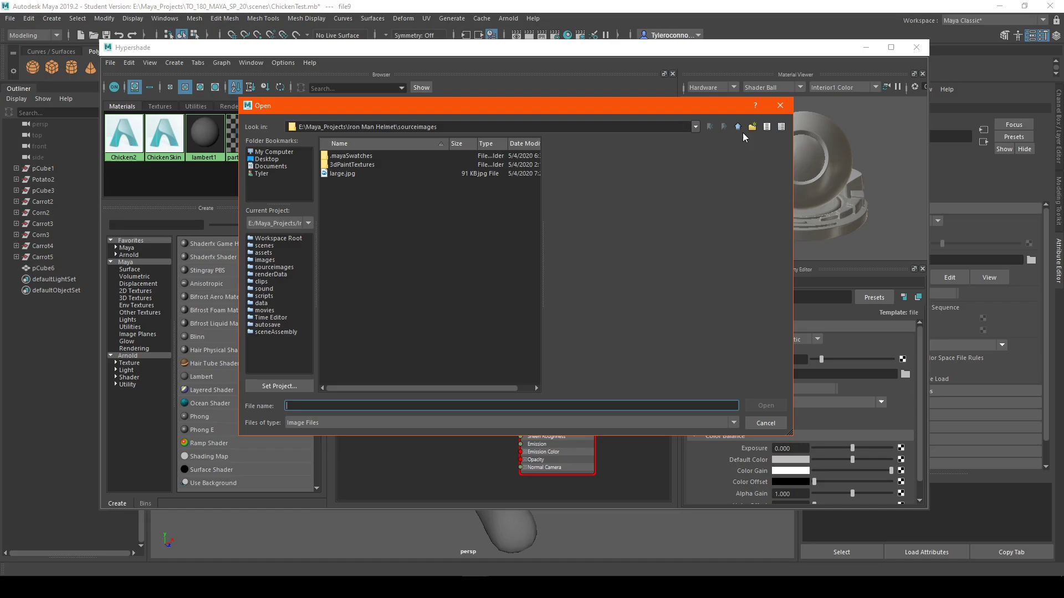
{"action": "left_click", "coordinate": [737, 126]}
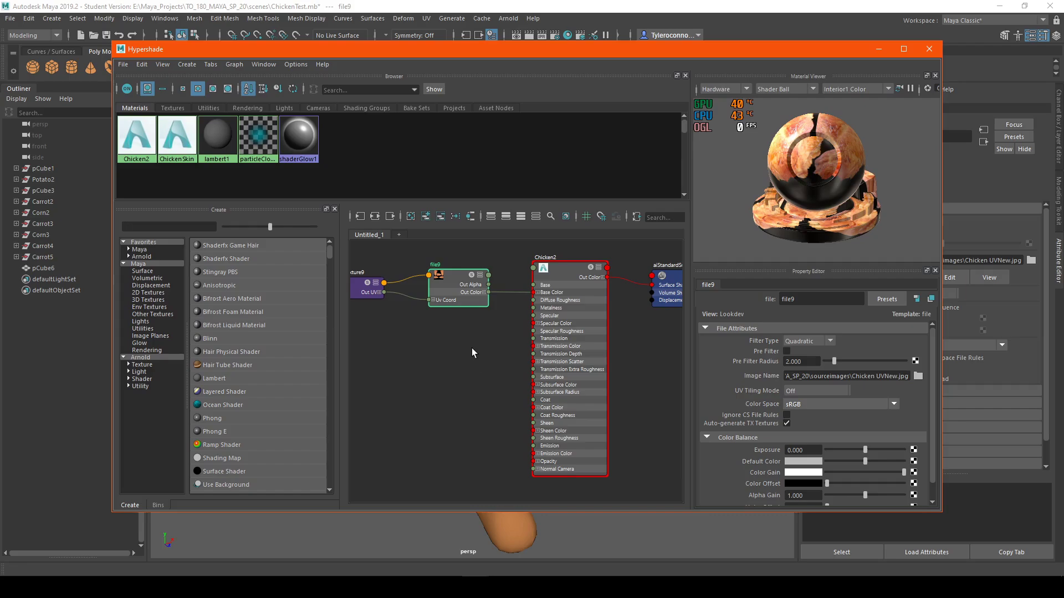
{"action": "mouse_move", "coordinate": [460, 339]}
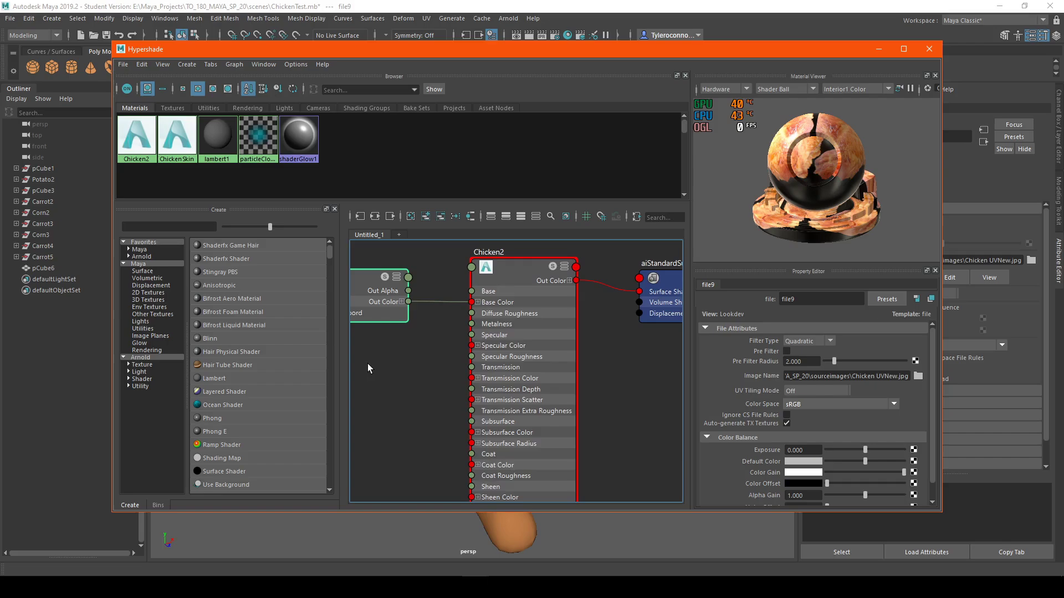
{"action": "left_click", "coordinate": [928, 48]}
{"action": "type", "text": "normal"}
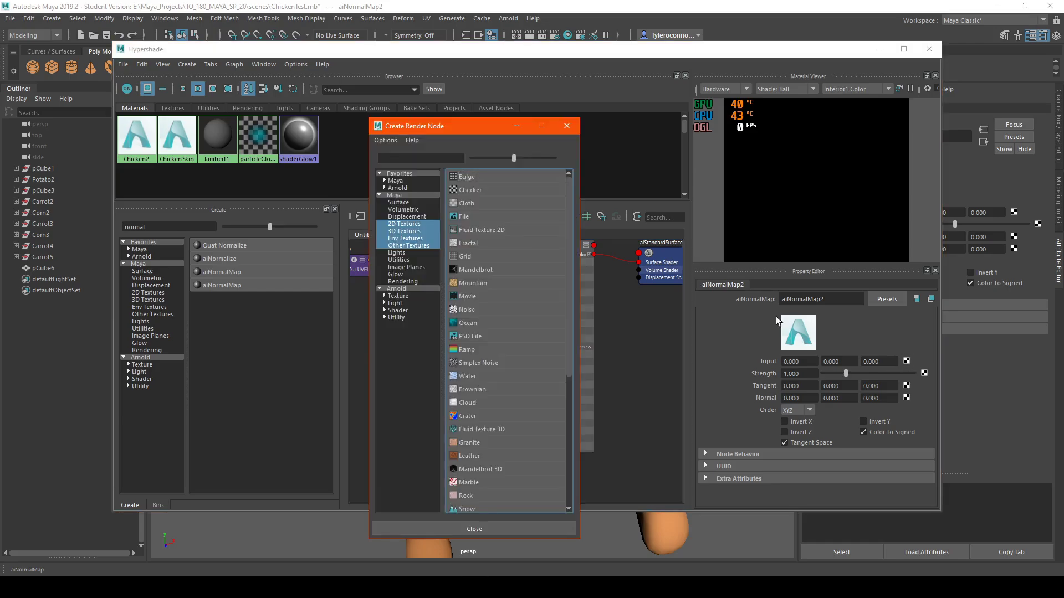
Add file10 to aiNormalMap2's input and load Chicken UVNormalMap.jpg.
{"action": "left_click", "coordinate": [462, 215]}
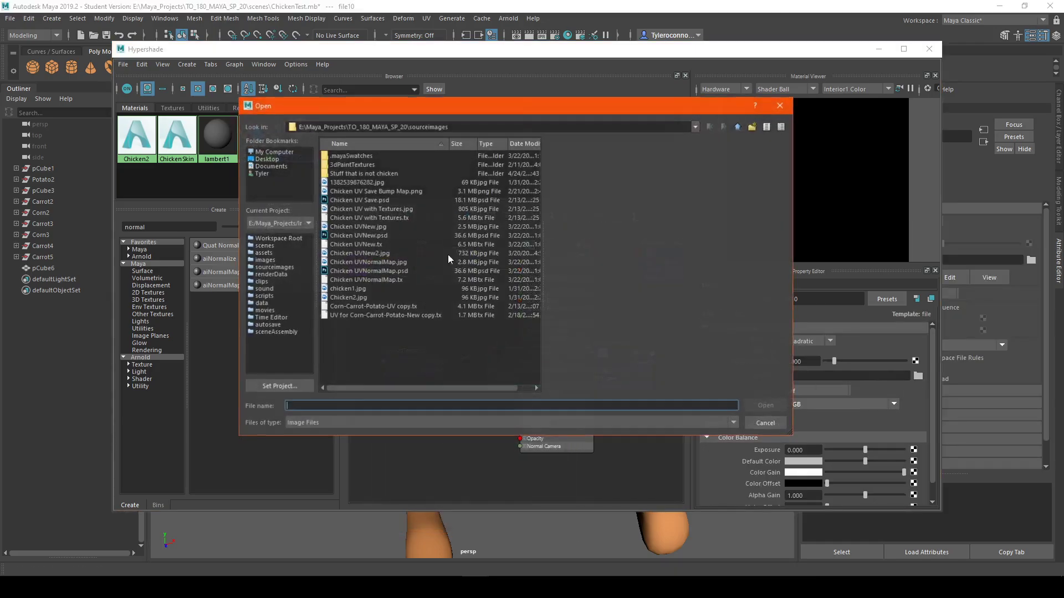
{"action": "left_click", "coordinate": [369, 262]}
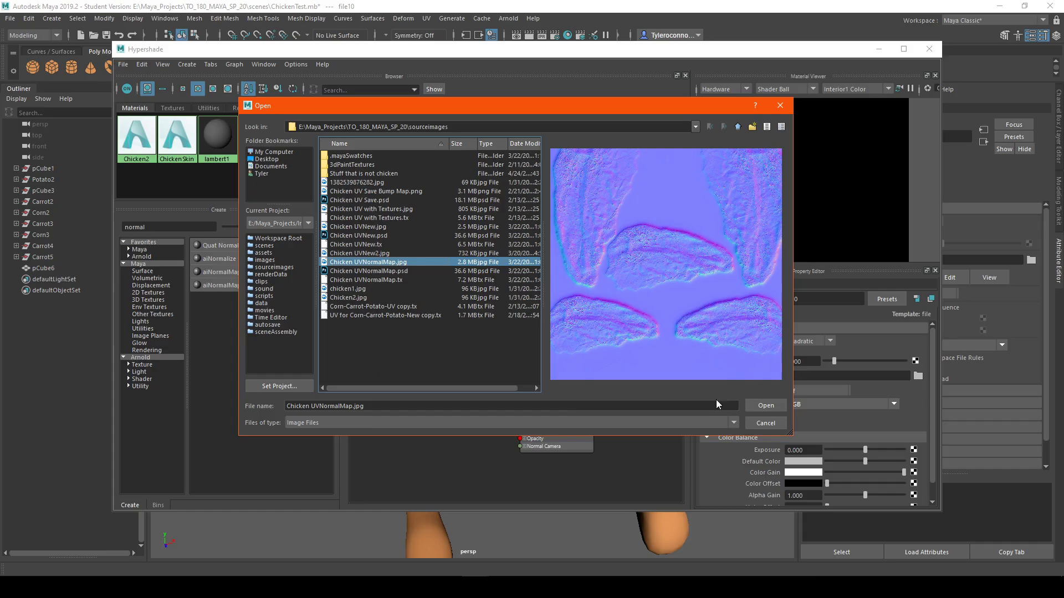
{"action": "left_click", "coordinate": [764, 405]}
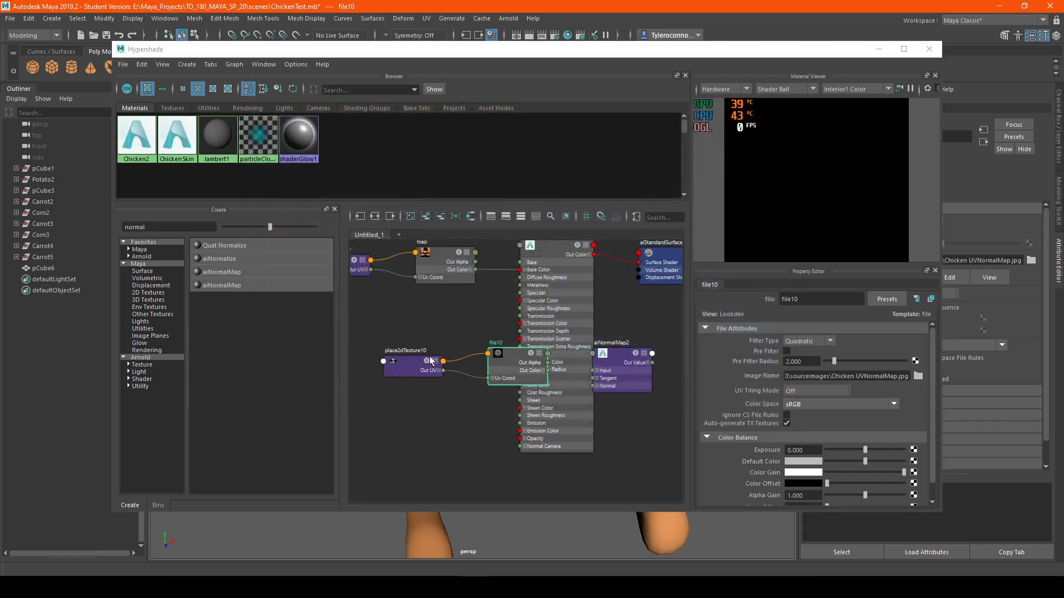
Connect aiNormalMap2 Out Value to Chicken2 Normal Camera, then close Hypershade.
{"action": "left_click", "coordinate": [411, 372]}
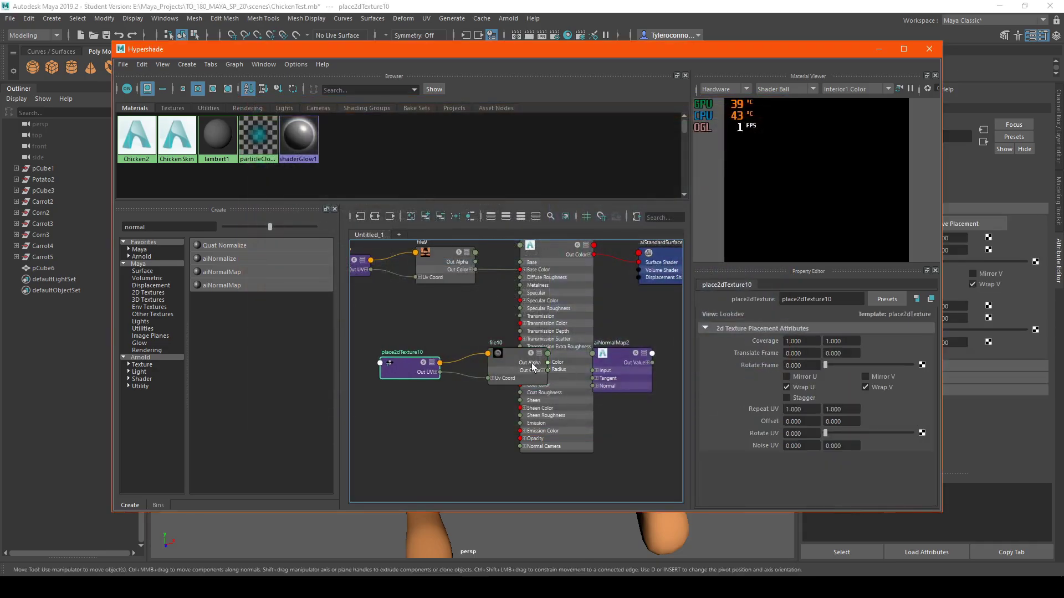
{"action": "left_click", "coordinate": [516, 363]}
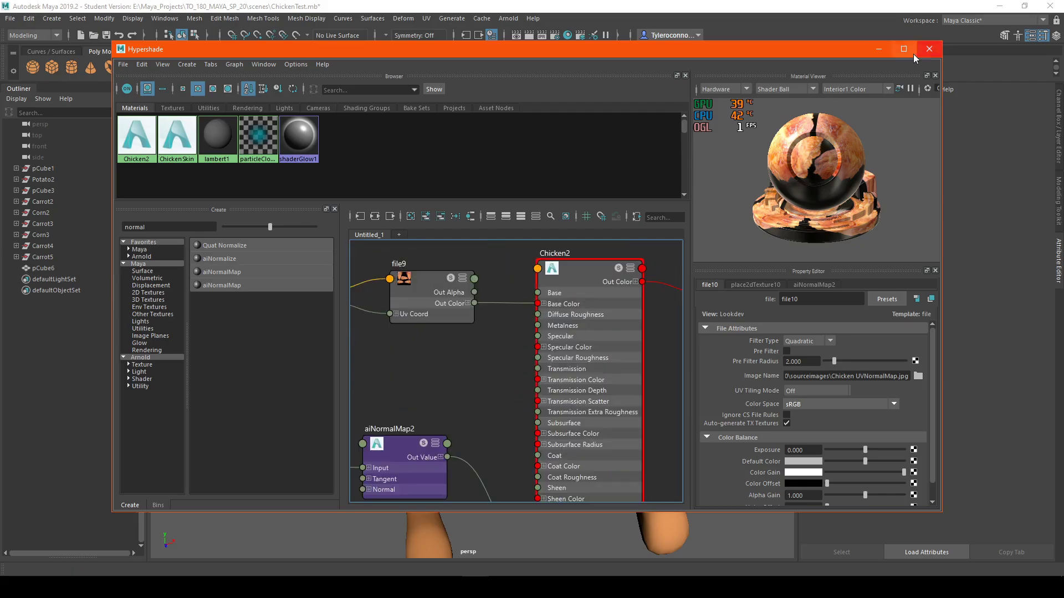
{"action": "left_click", "coordinate": [928, 49]}
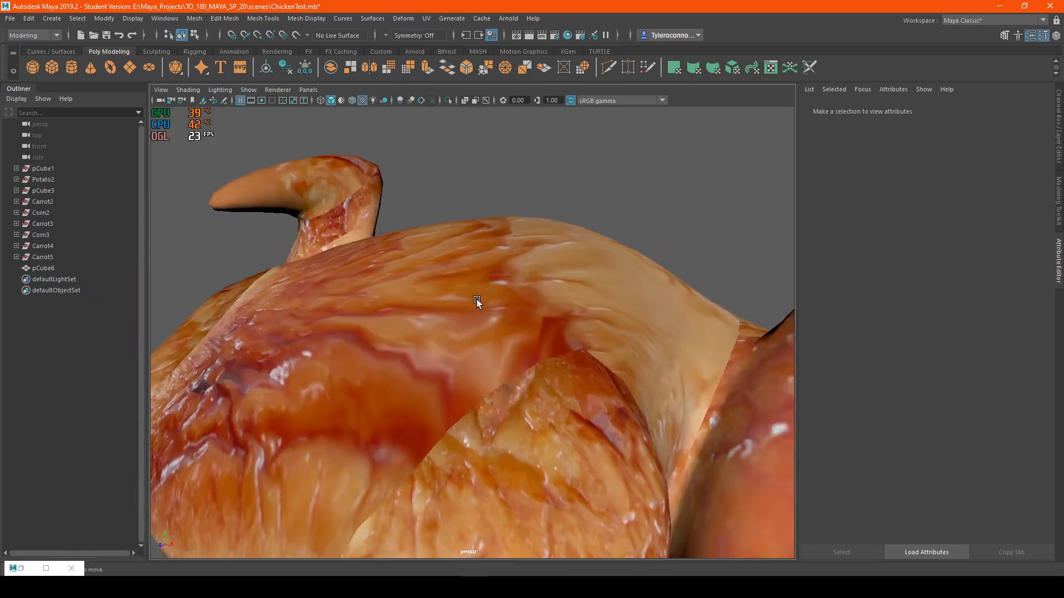